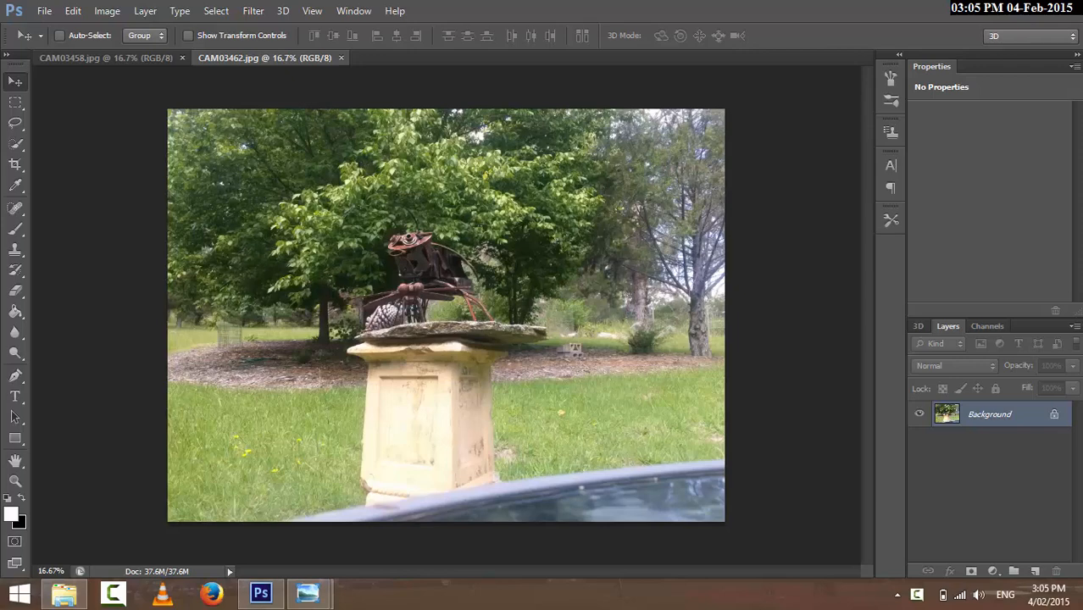
mouse_move(91, 105)
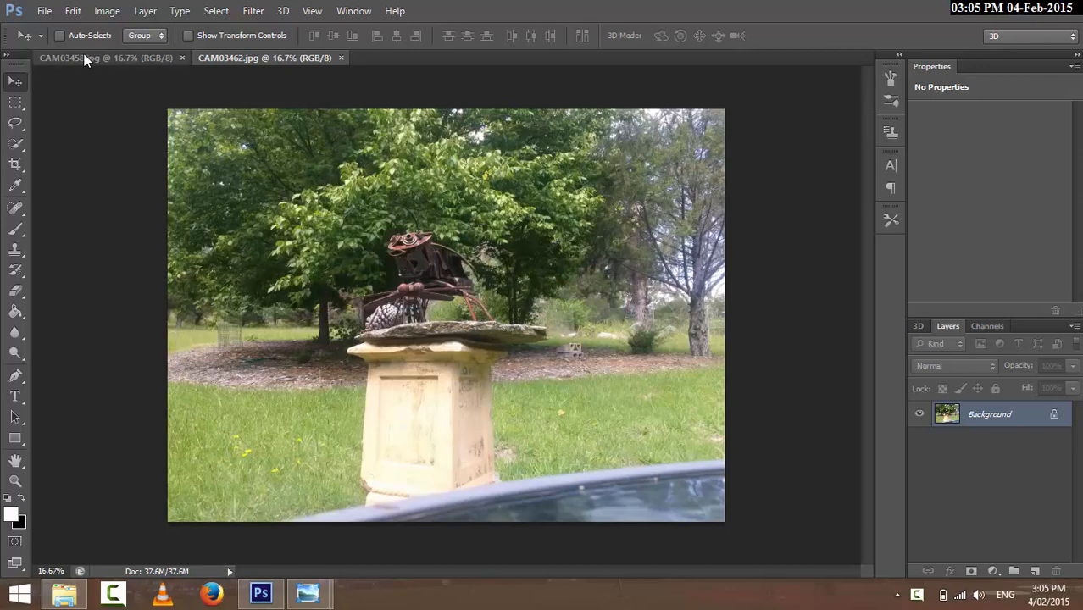
mouse_move(67, 57)
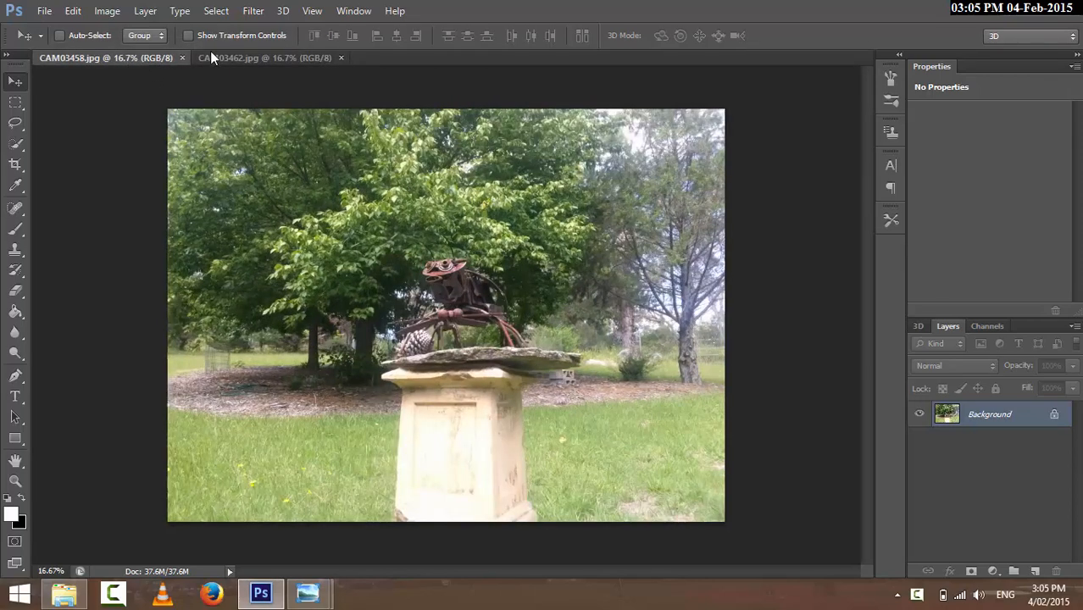
Copy the CAM03458 photo and paste it into CAM03462 as Layer 1.
click(72, 57)
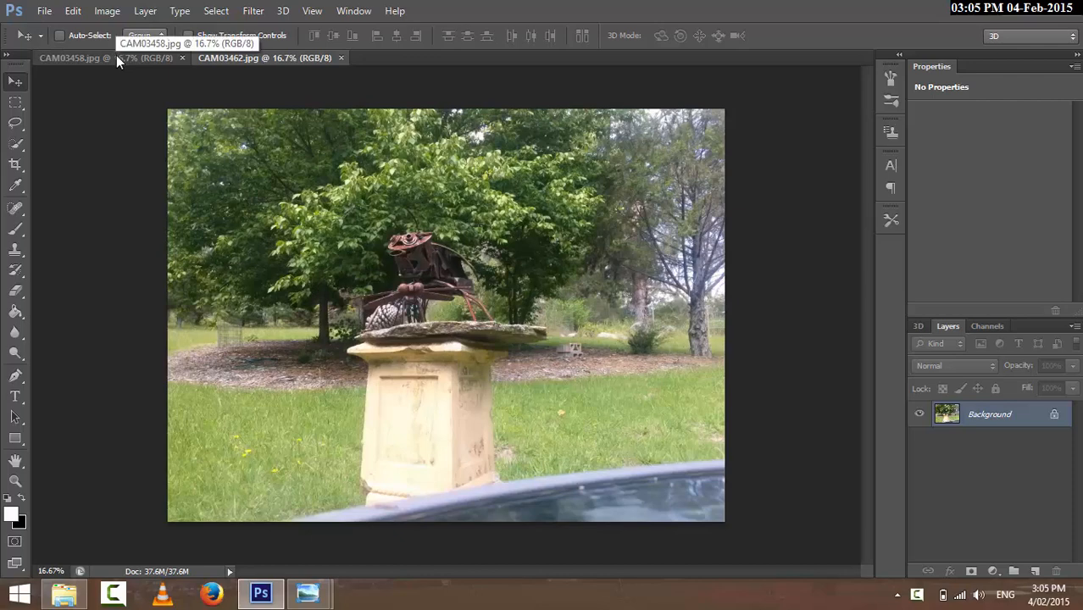
mouse_move(139, 202)
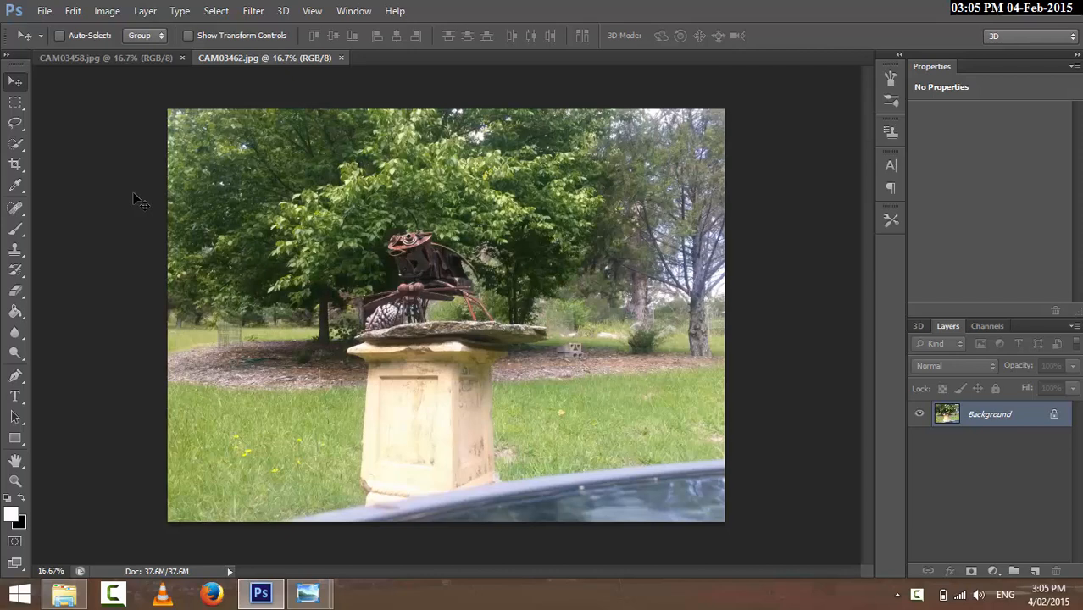
mouse_move(150, 88)
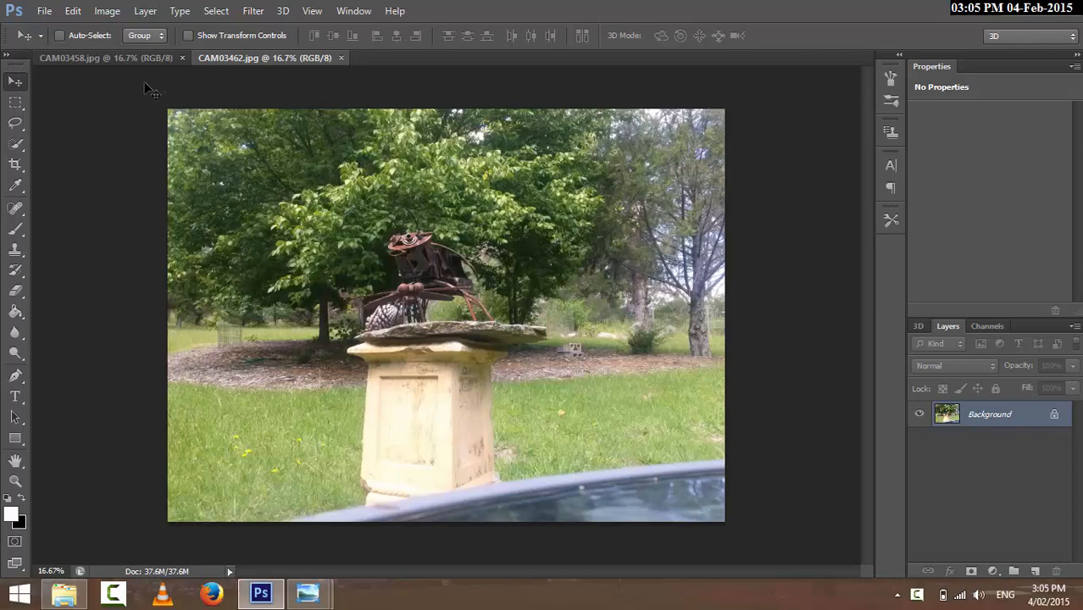
mouse_move(151, 81)
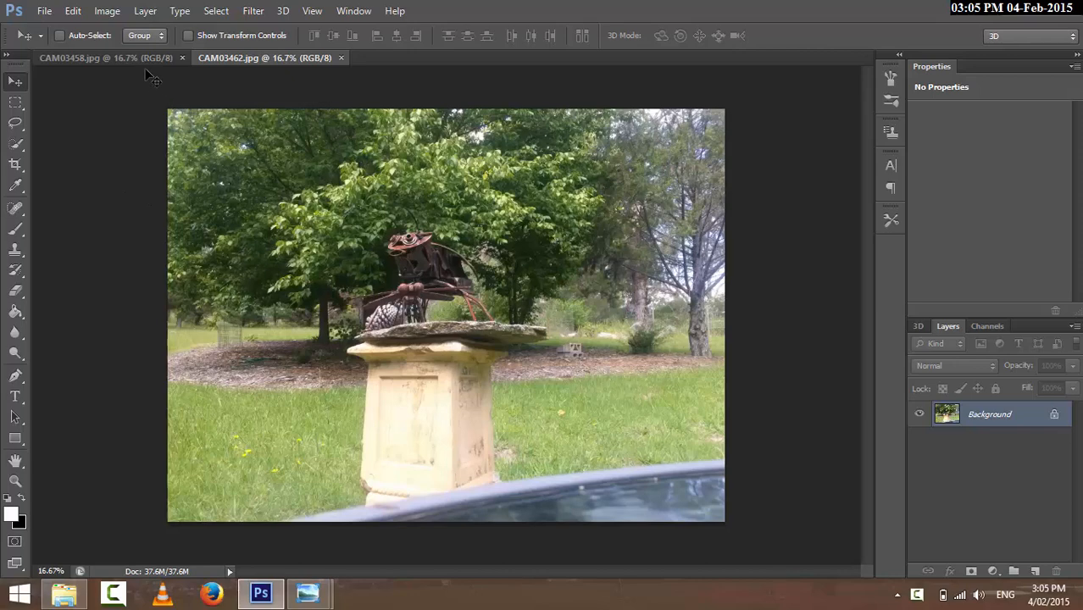
click(90, 58)
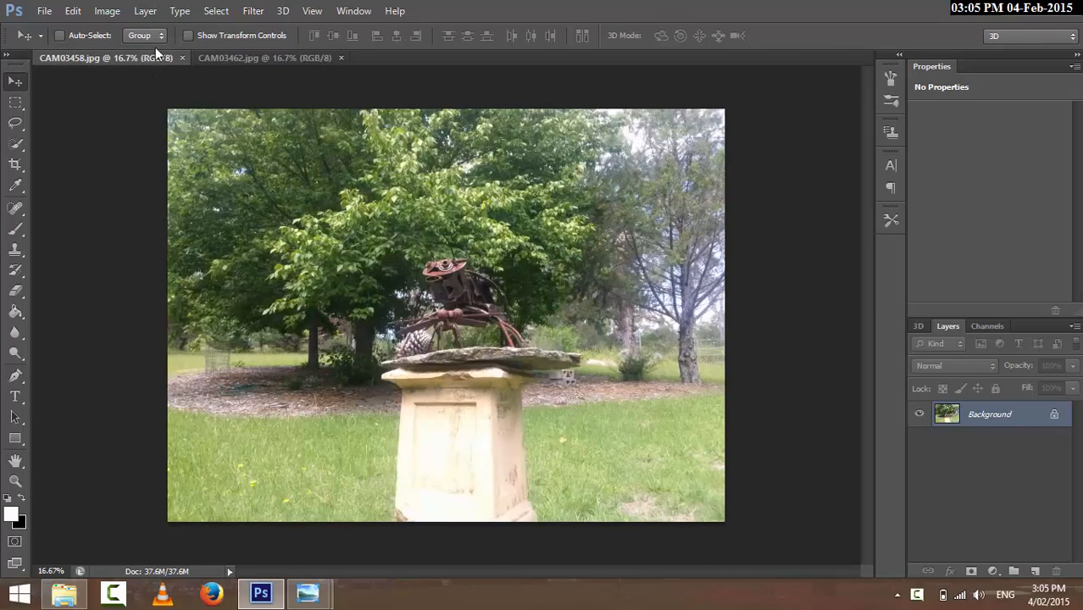
click(254, 58)
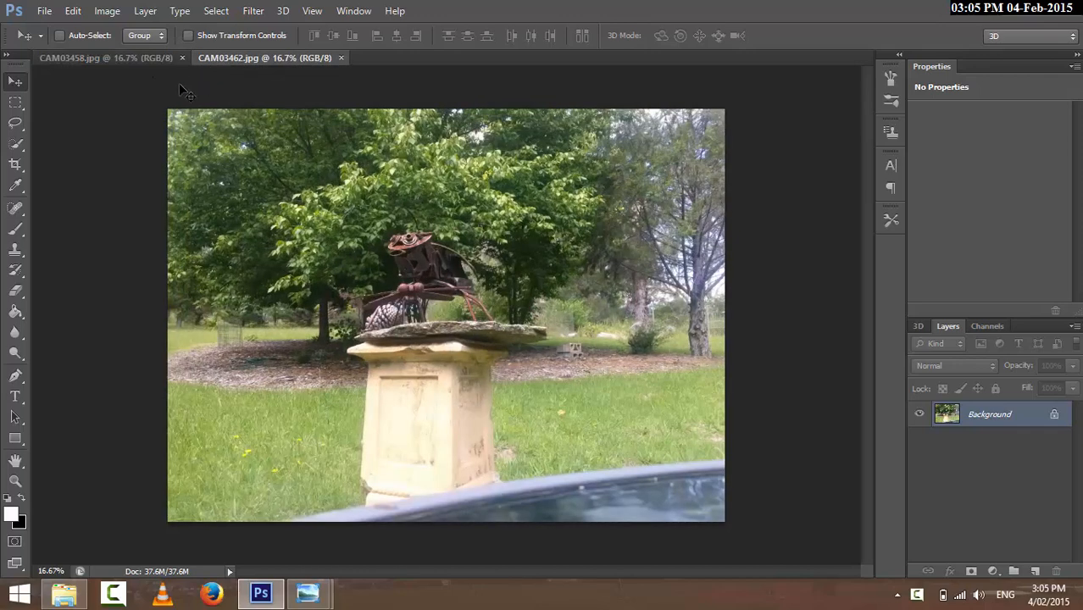
click(93, 57)
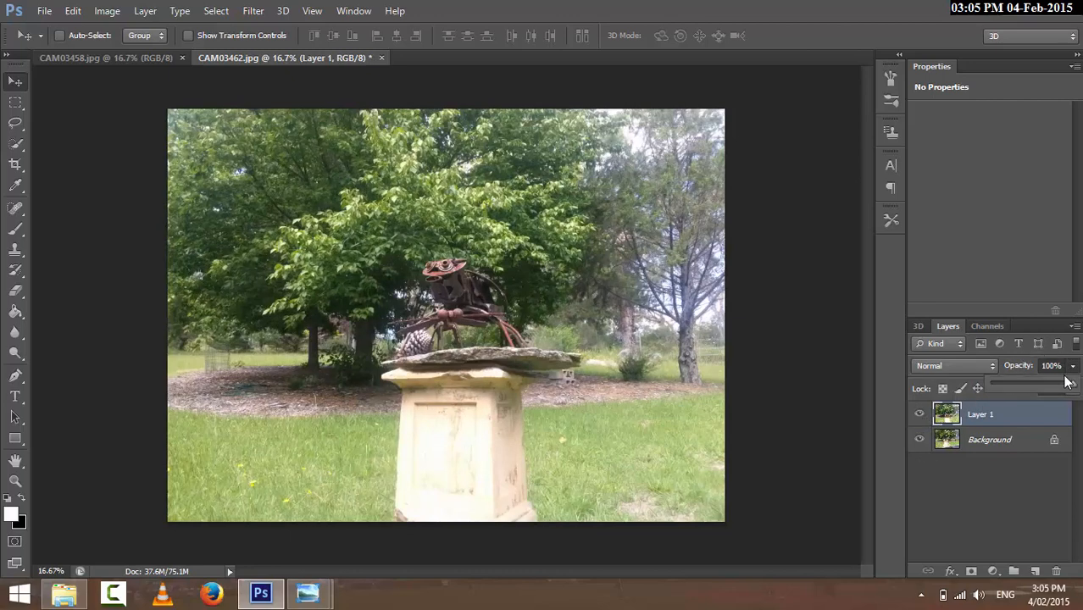
Lower Layer 1 opacity to about 49% and shift it so the pedestals line up.
drag(1074, 383, 1030, 383)
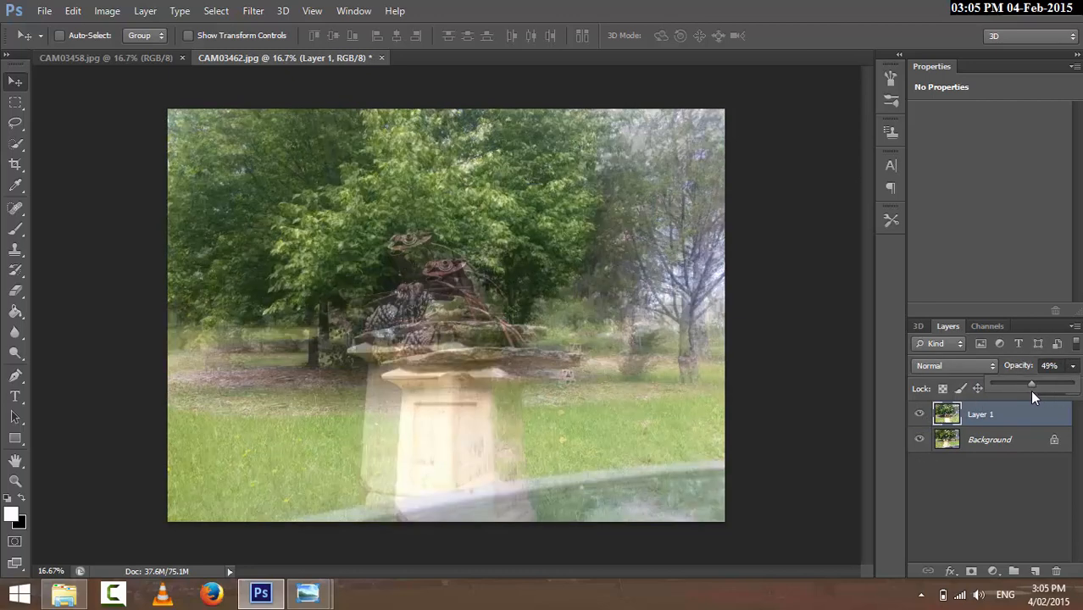
mouse_move(500, 265)
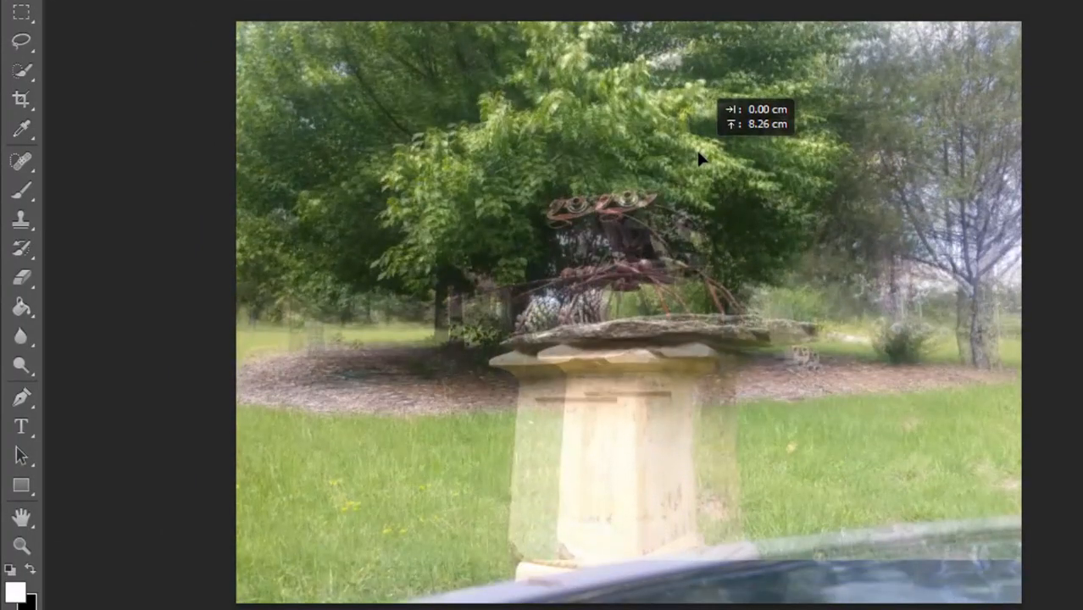
drag(698, 160, 678, 318)
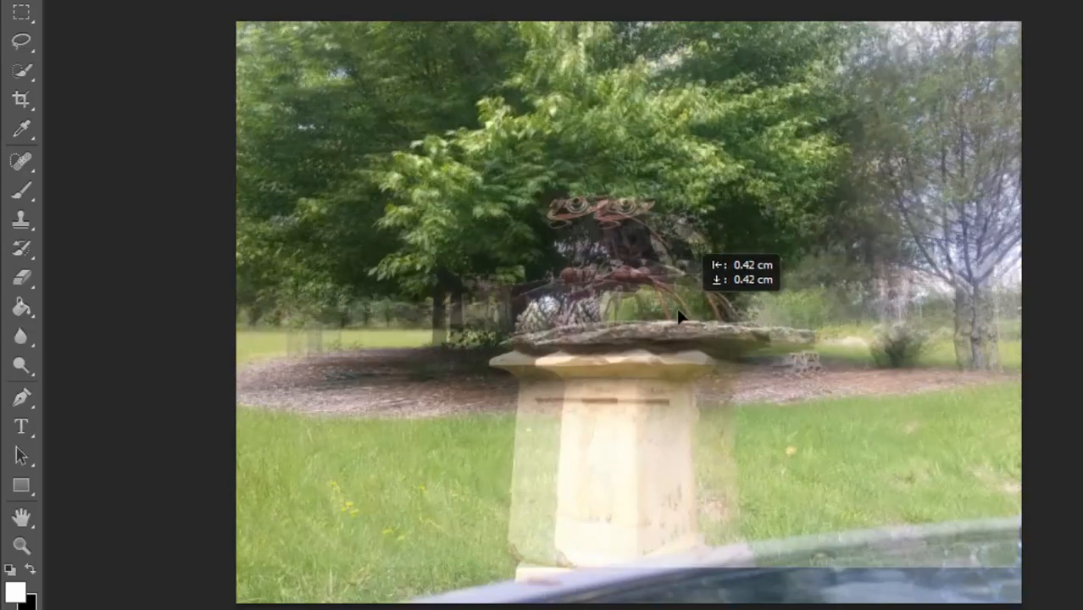
click(20, 100)
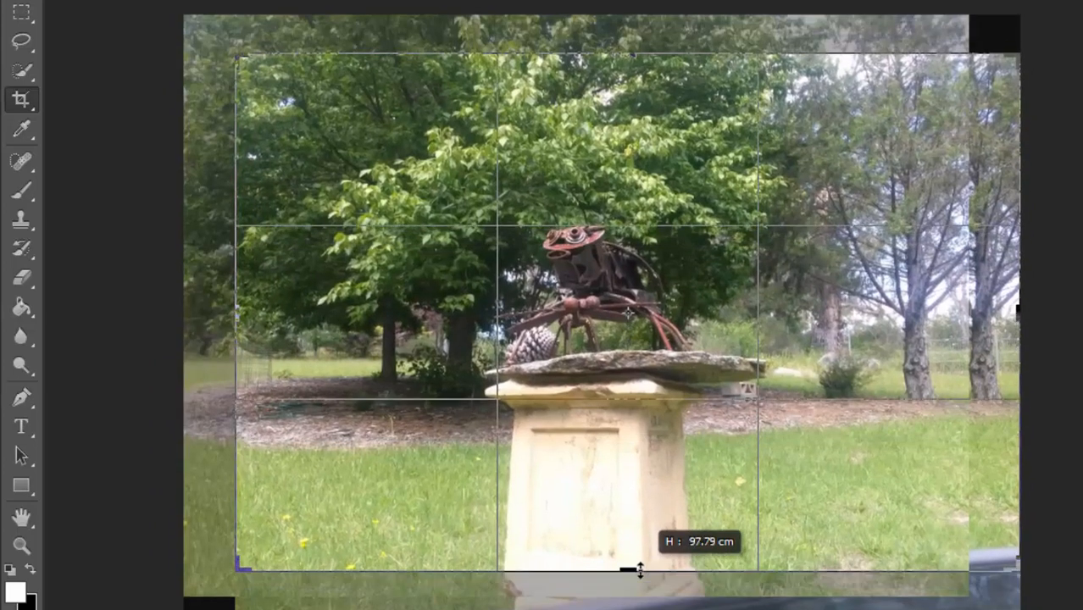
Raise the bottom crop edge to cut off the car and apply the crop.
drag(641, 570, 641, 561)
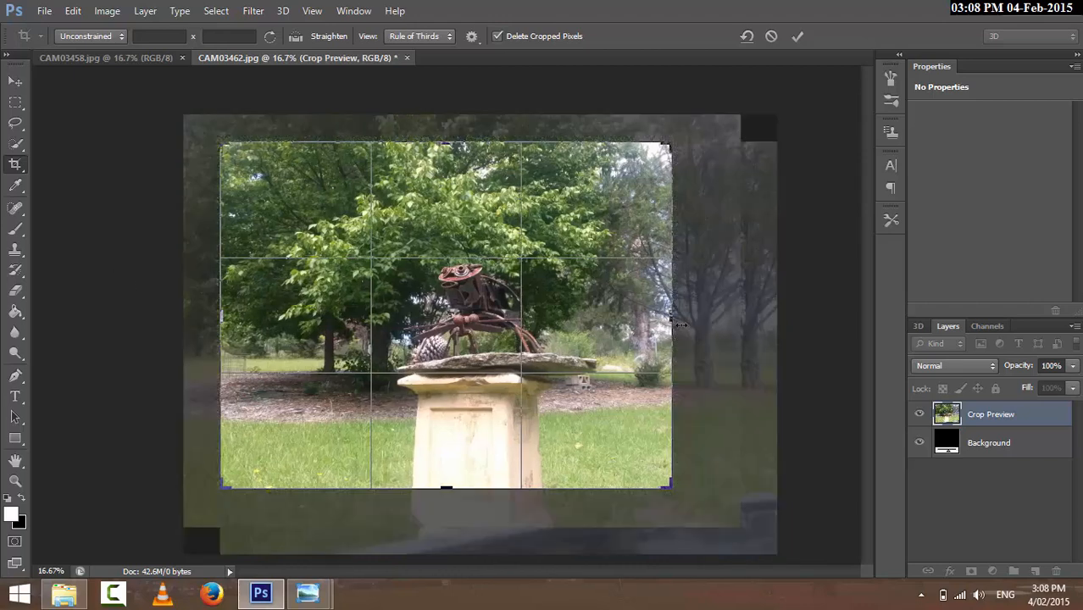
mouse_move(675, 321)
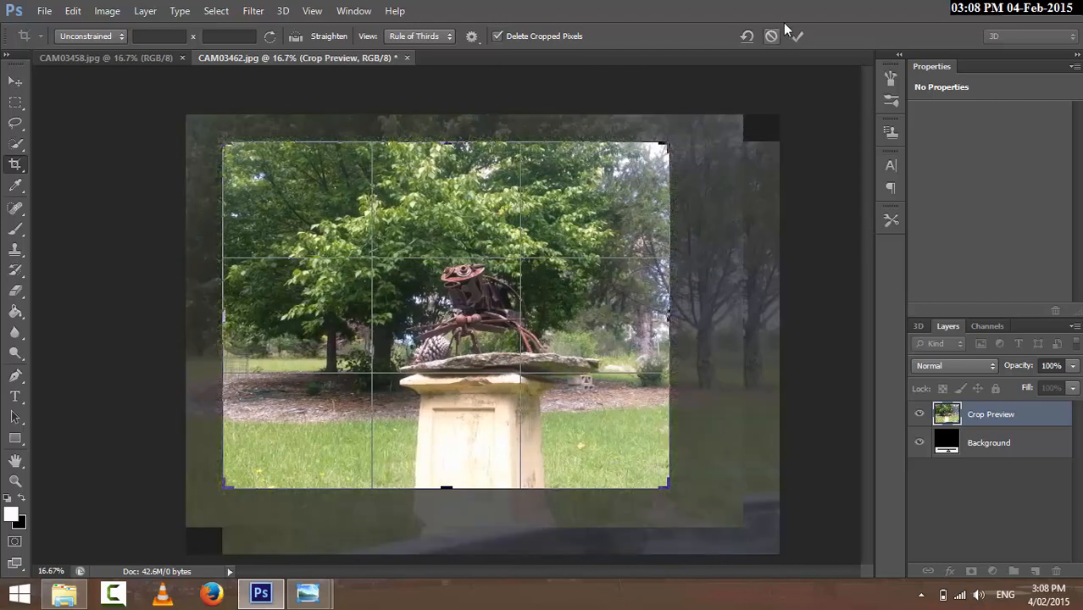
click(795, 35)
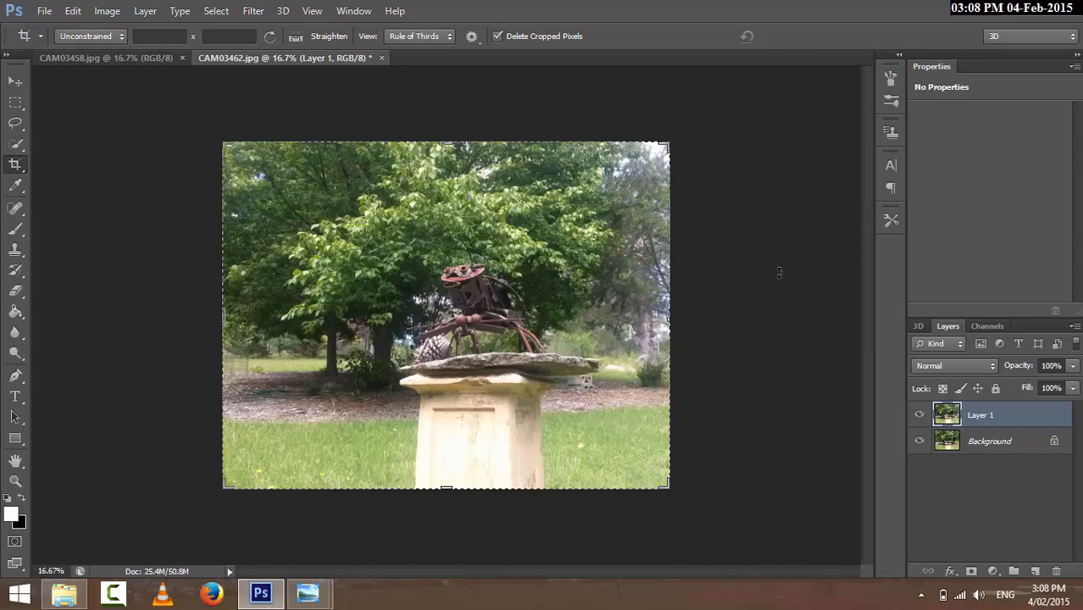
click(918, 413)
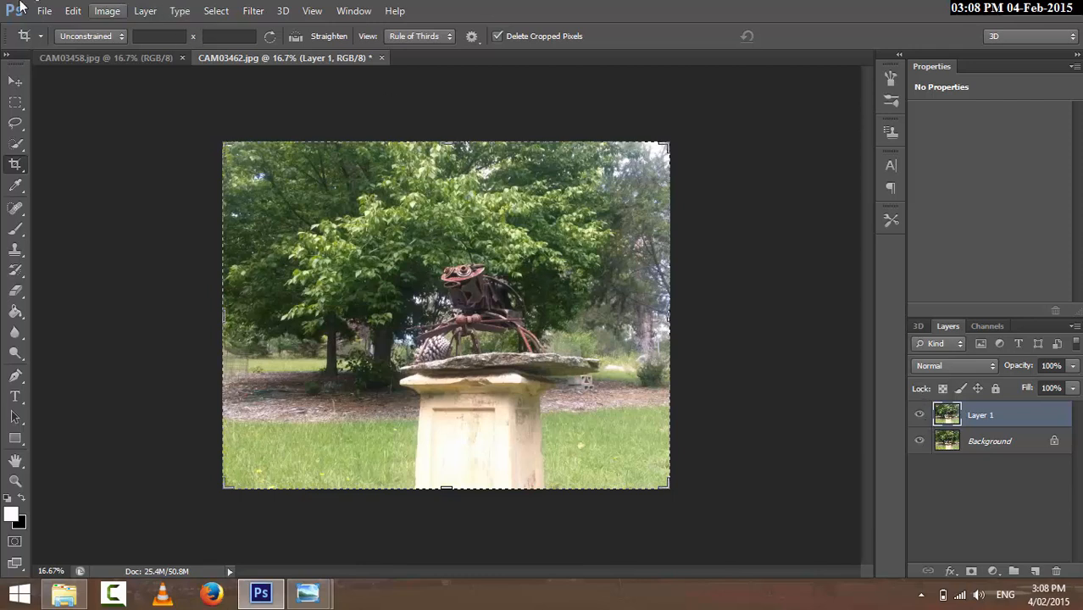
mouse_move(526, 188)
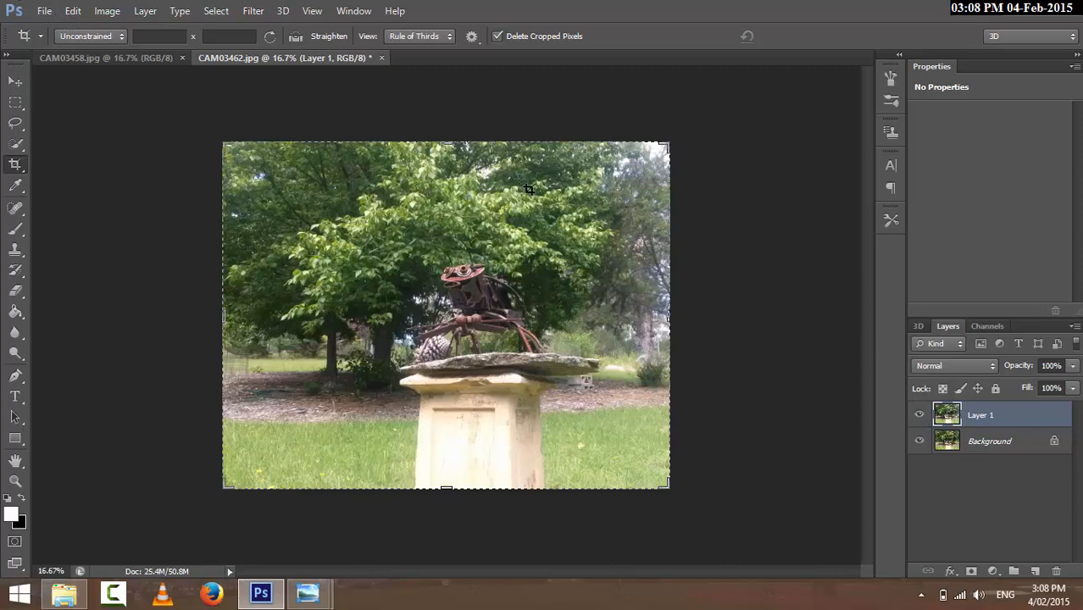
Create a new 6762 by 2780 pixel document via File > New.
click(44, 10)
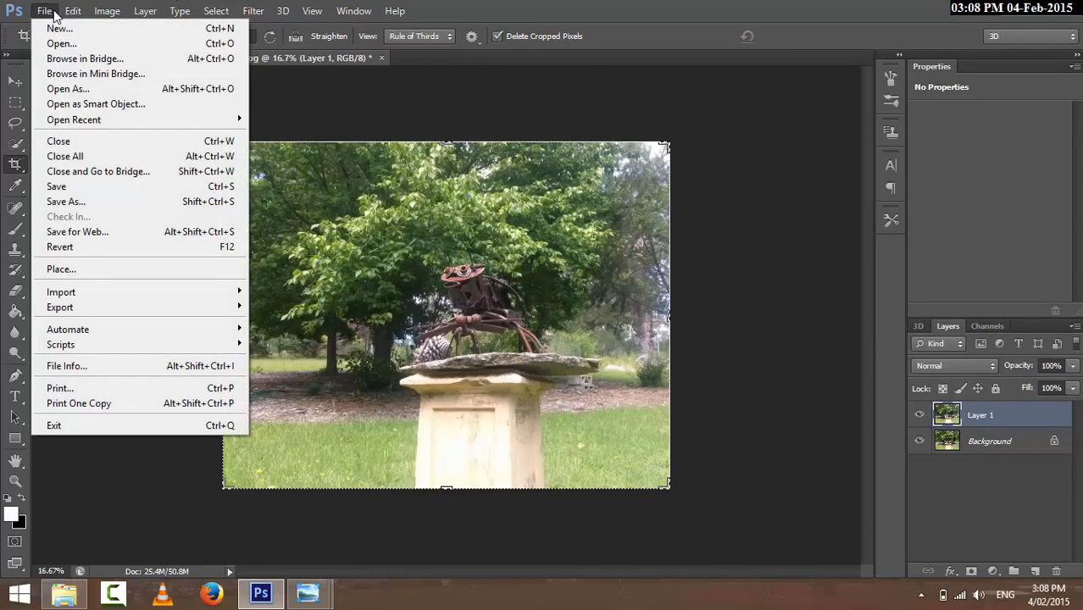
click(59, 27)
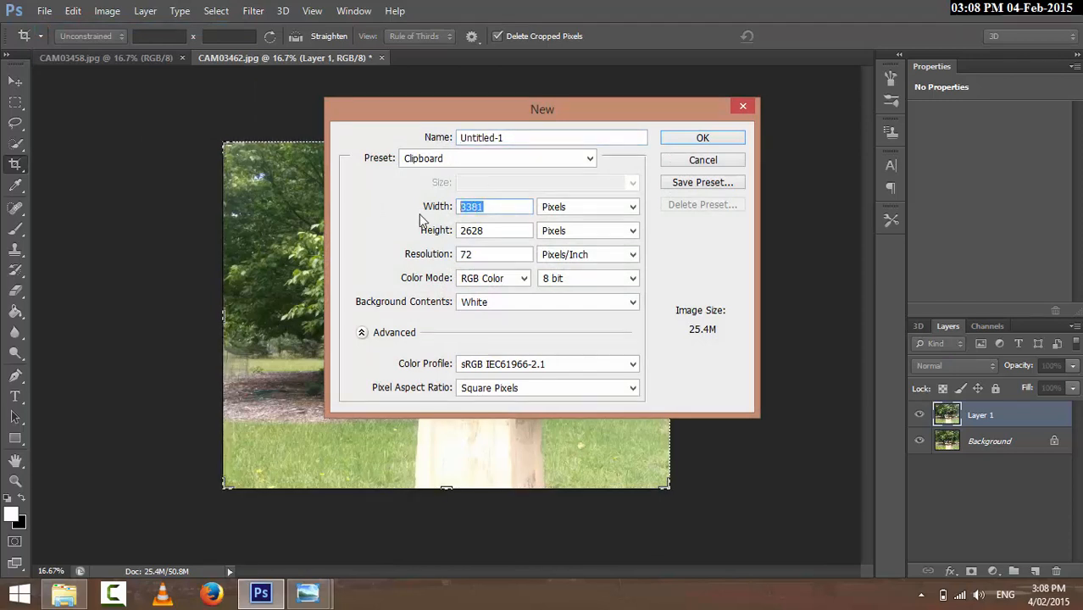
mouse_move(813, 7)
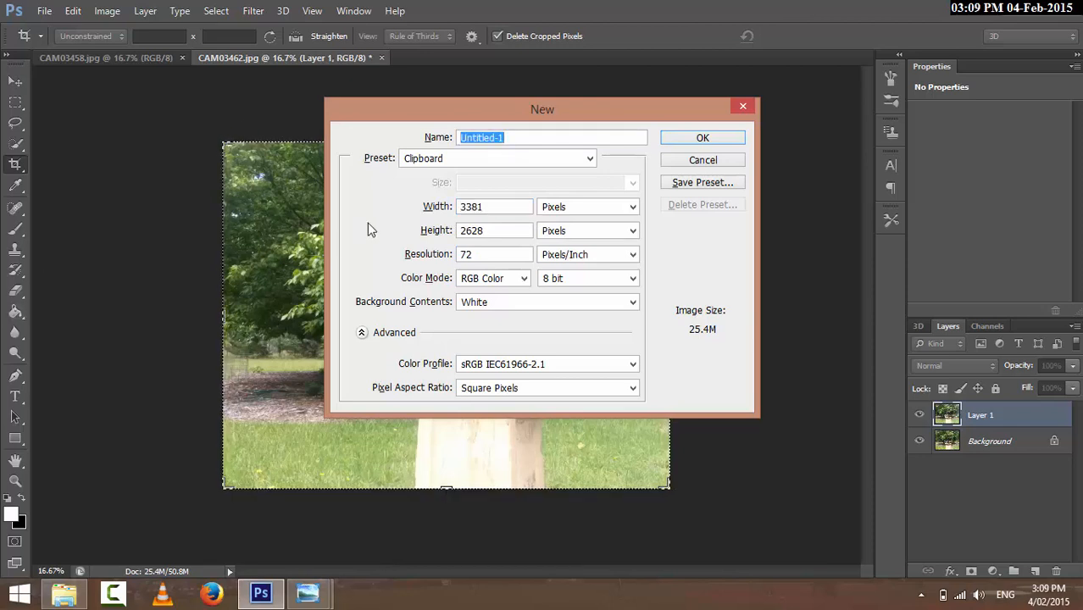
mouse_move(398, 222)
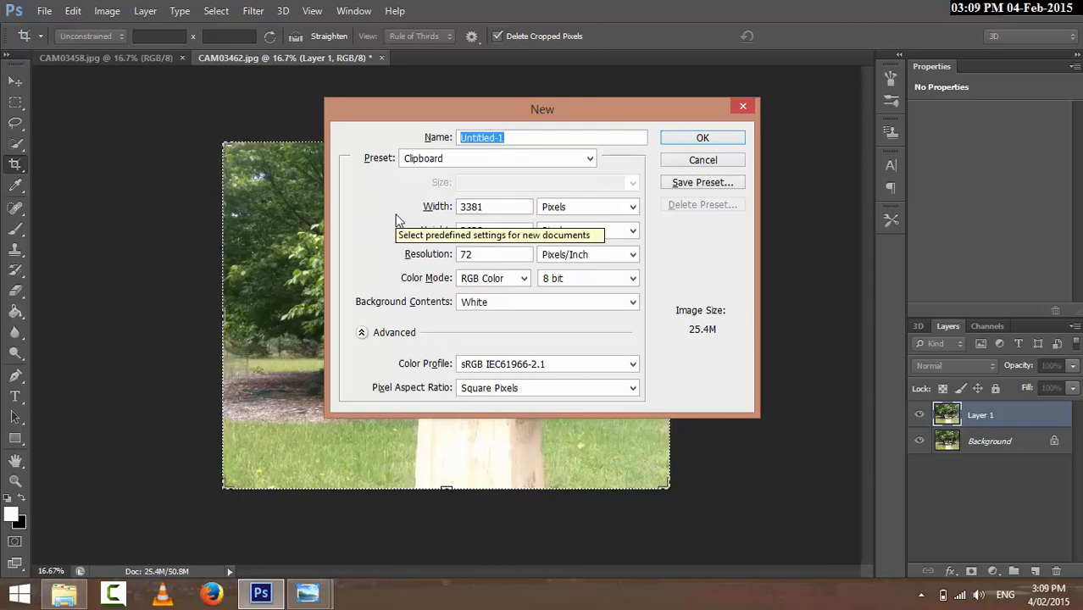
click(495, 207)
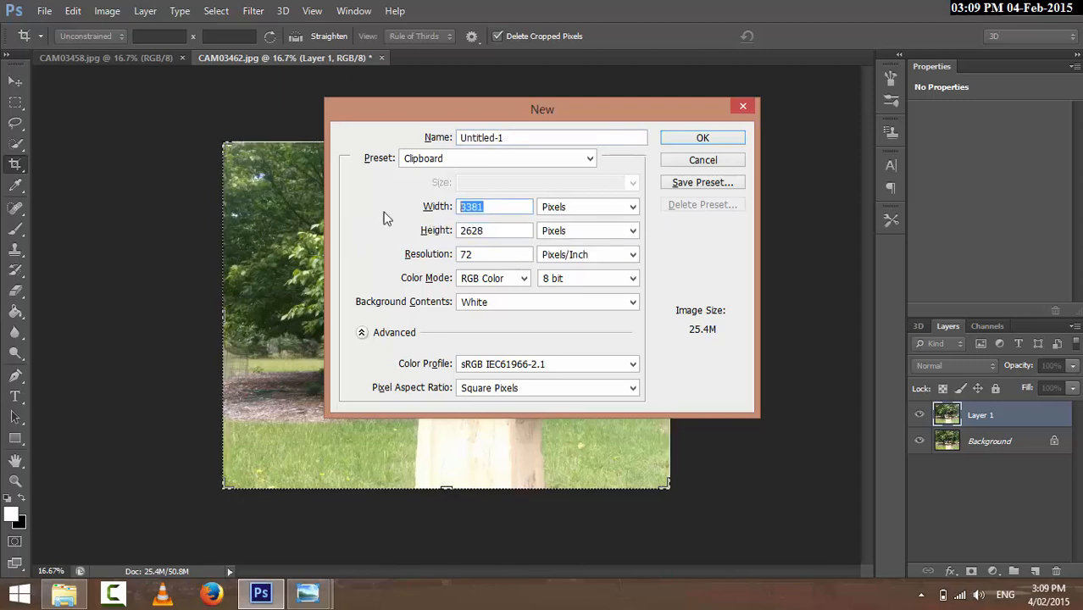
text(6762)
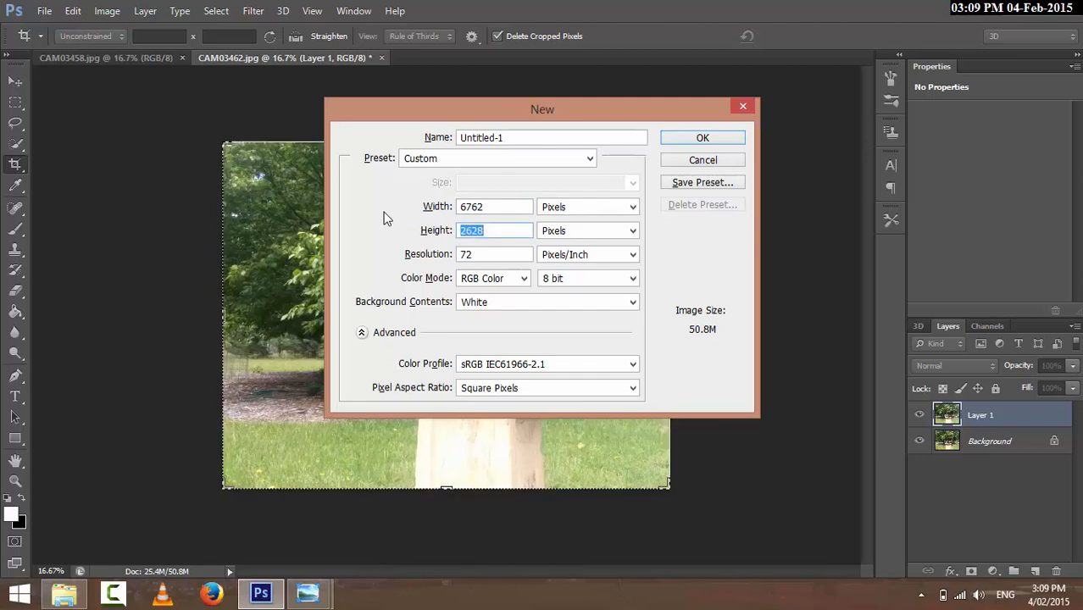
text(28)
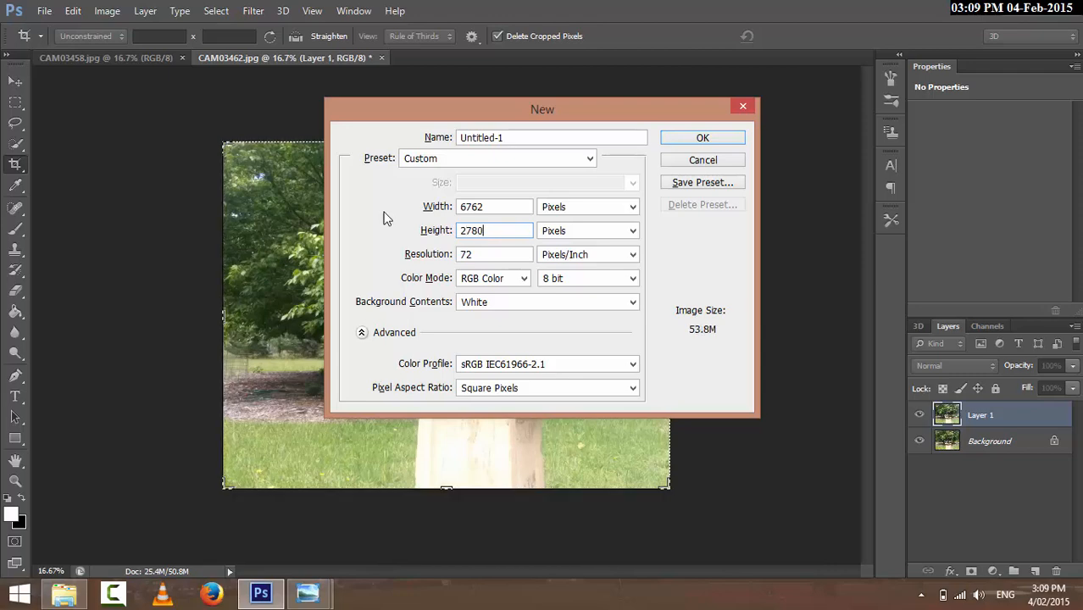
click(701, 138)
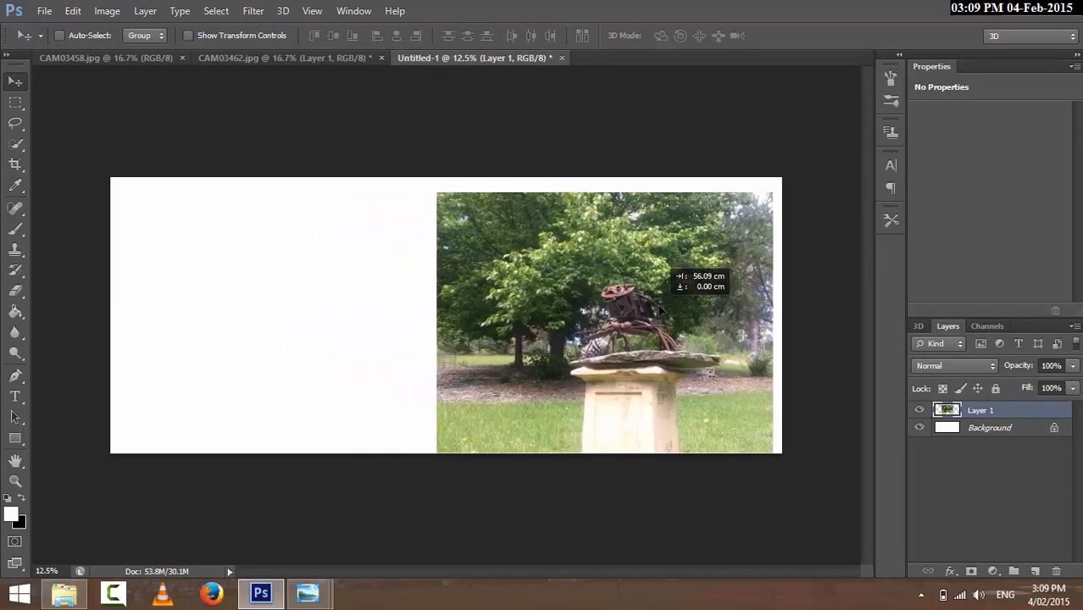
Hide Layer 1 in CAM03462, move its Background photo into Untitled-1 on the left half.
click(280, 58)
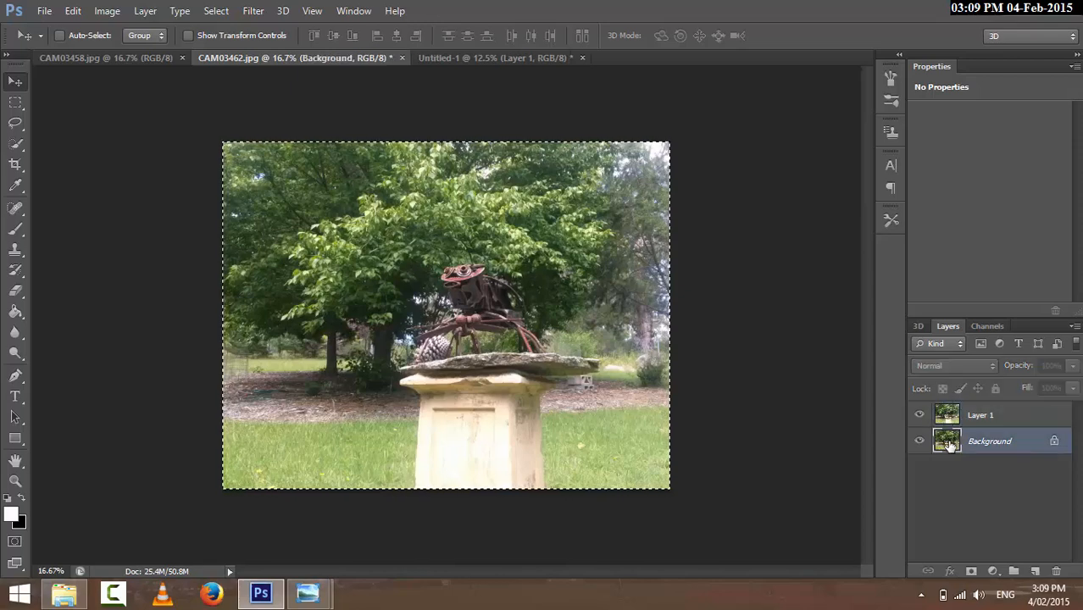
click(919, 414)
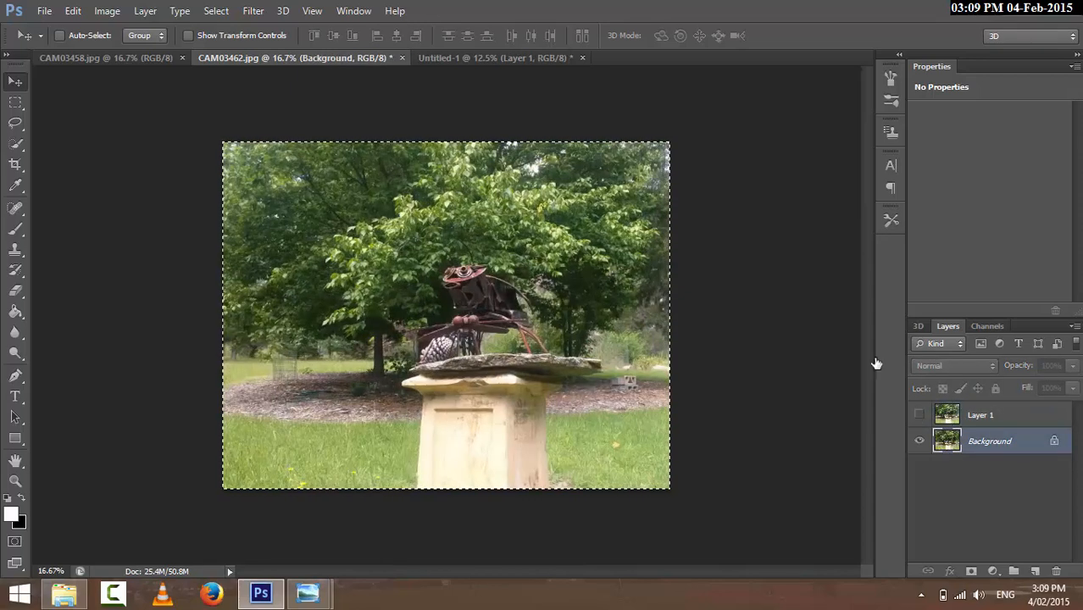
click(492, 58)
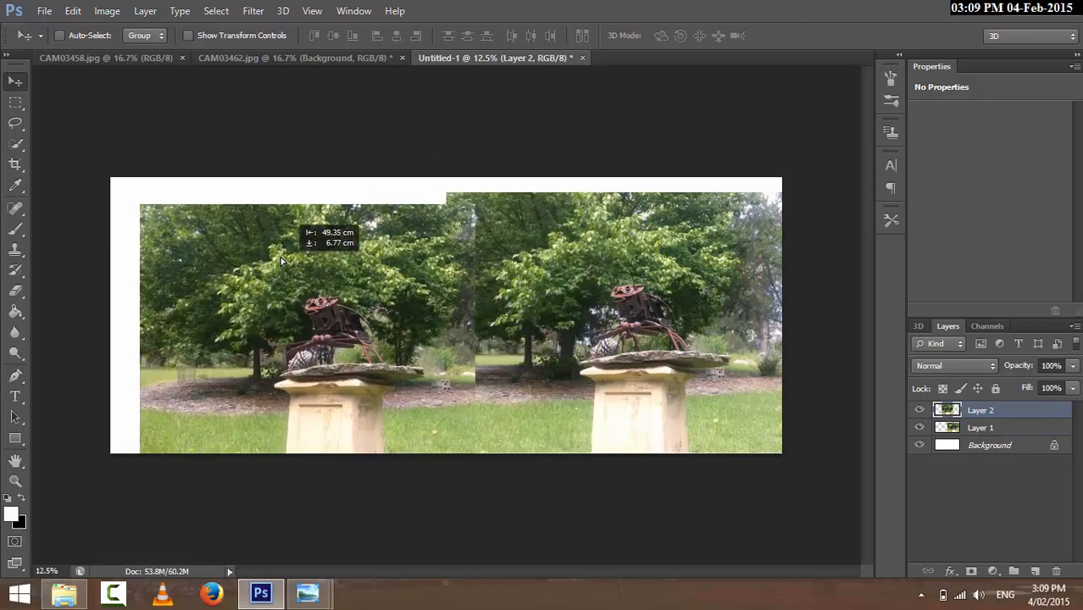
drag(279, 261, 305, 234)
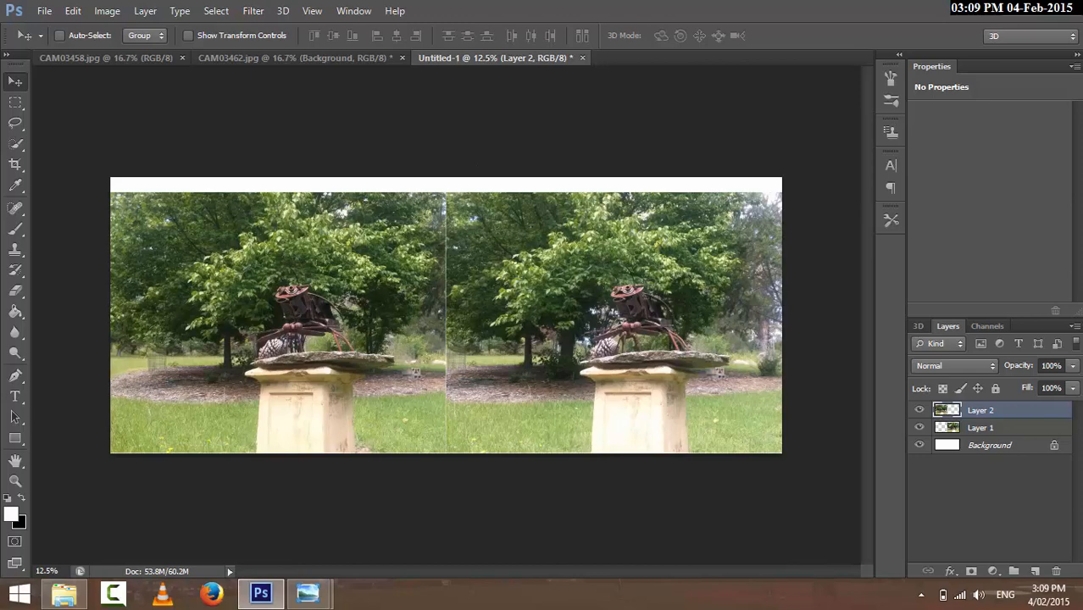
mouse_move(1071, 388)
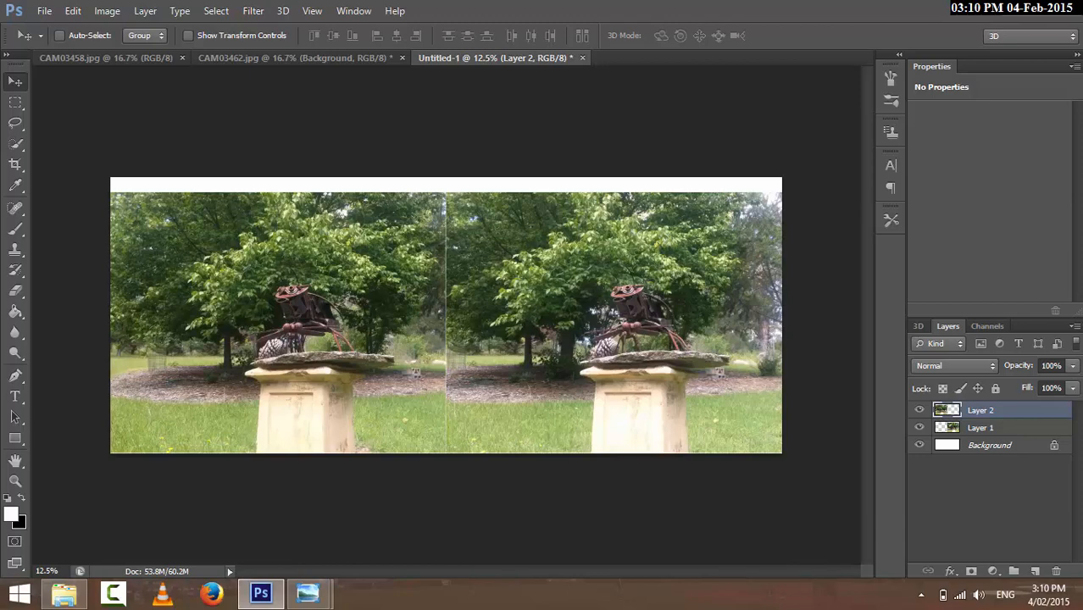
Fill the white Background layer black with the Paint Bucket.
click(990, 444)
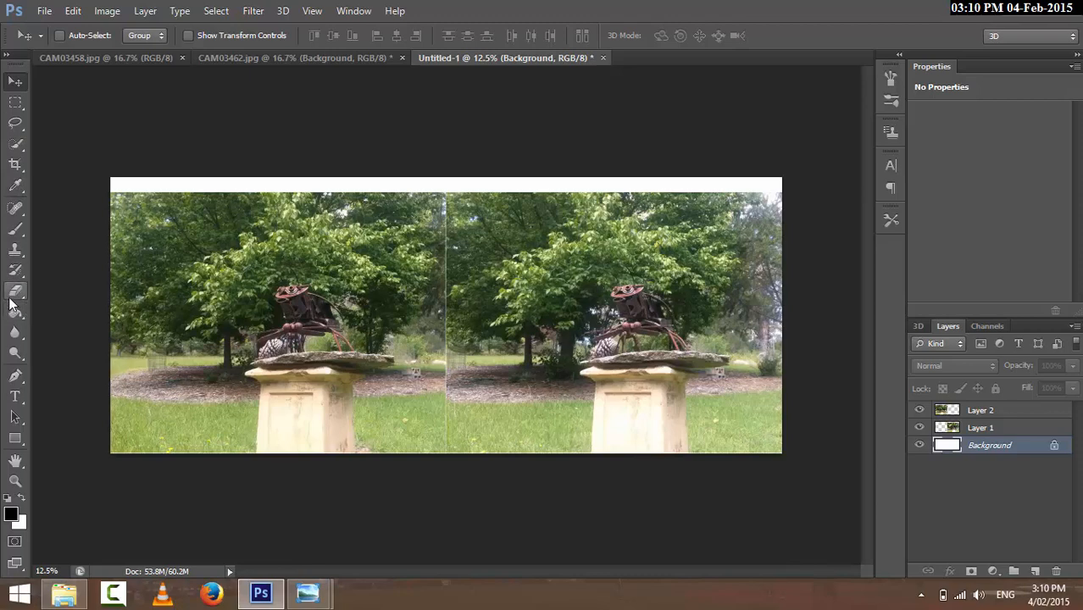
mouse_move(24, 173)
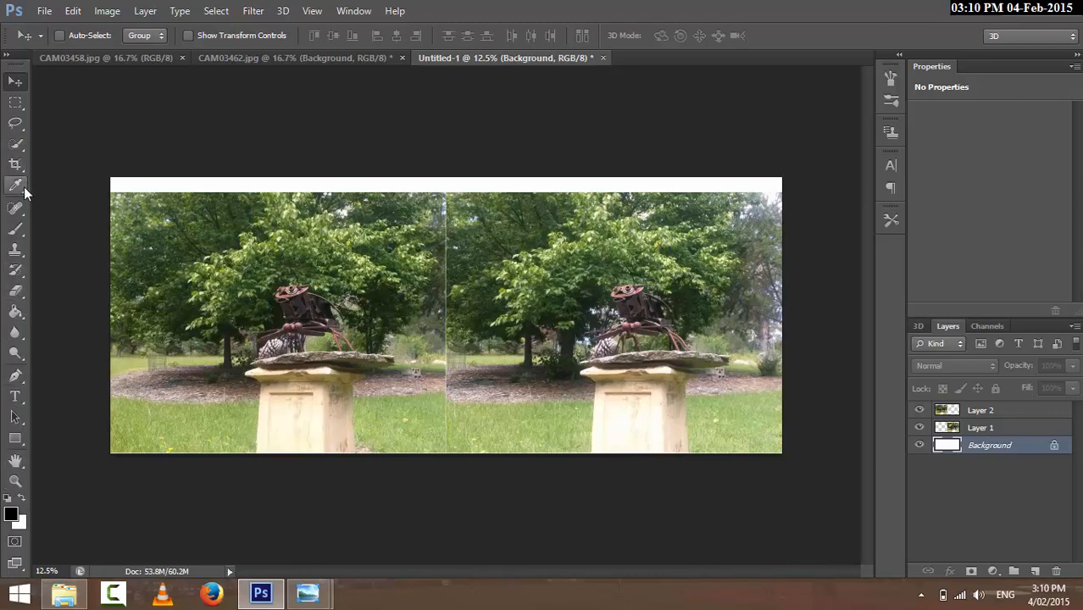
mouse_move(25, 386)
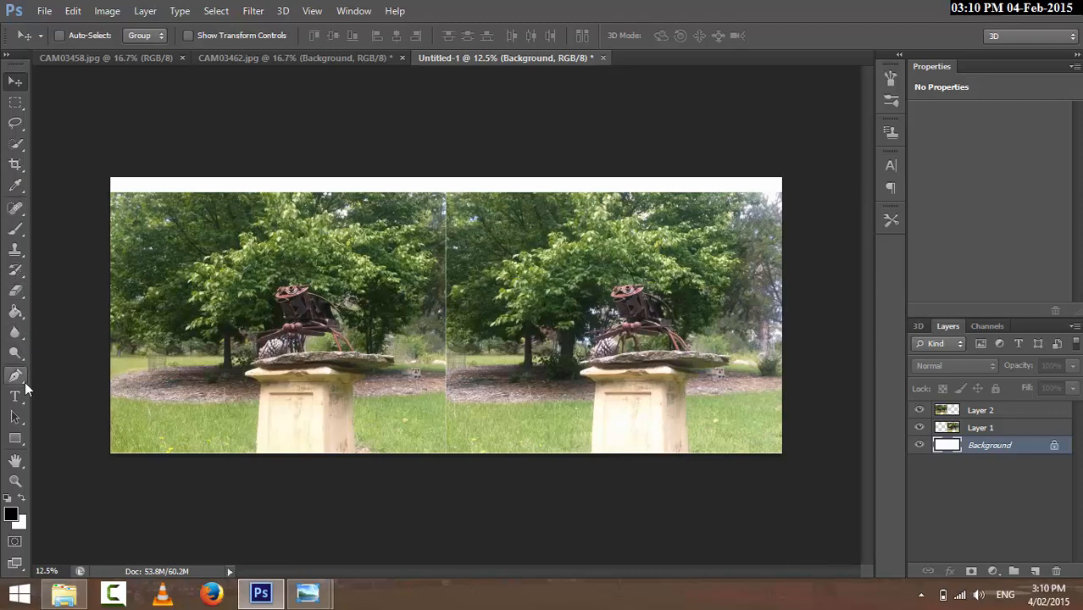
click(15, 311)
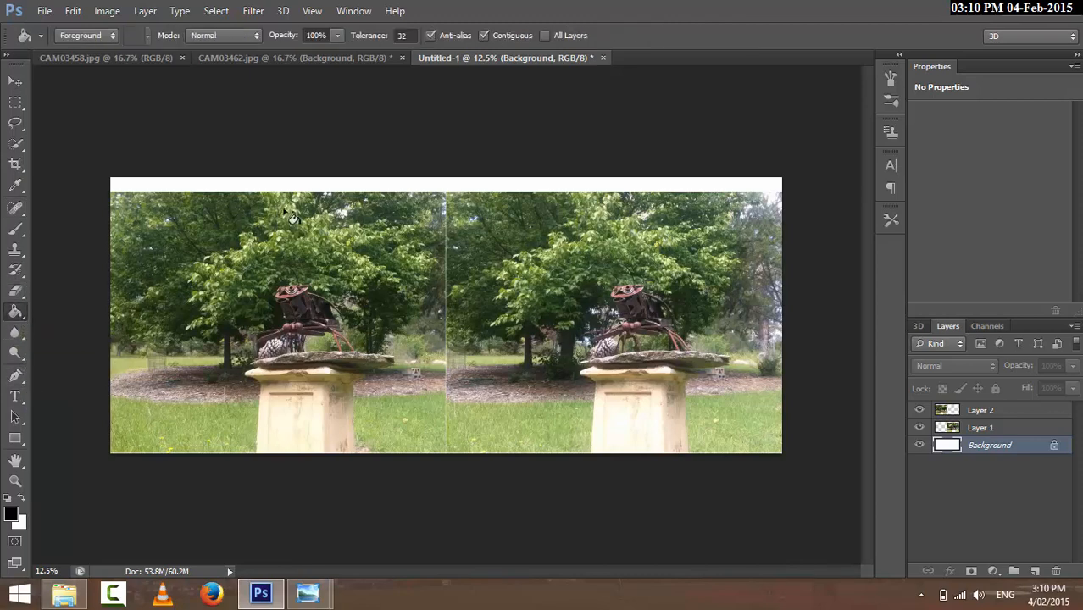
click(325, 196)
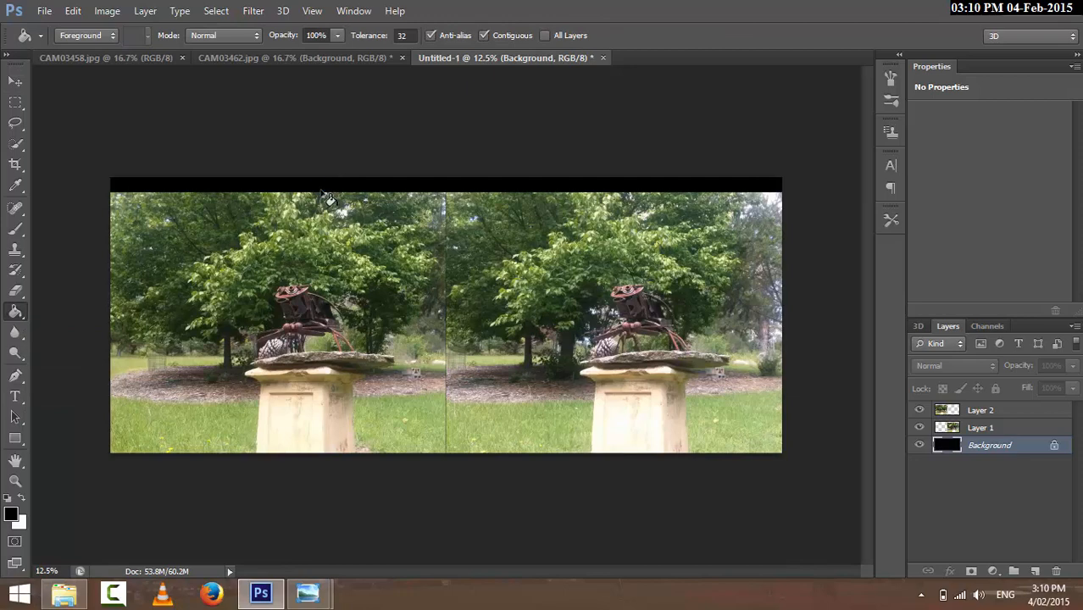
click(16, 144)
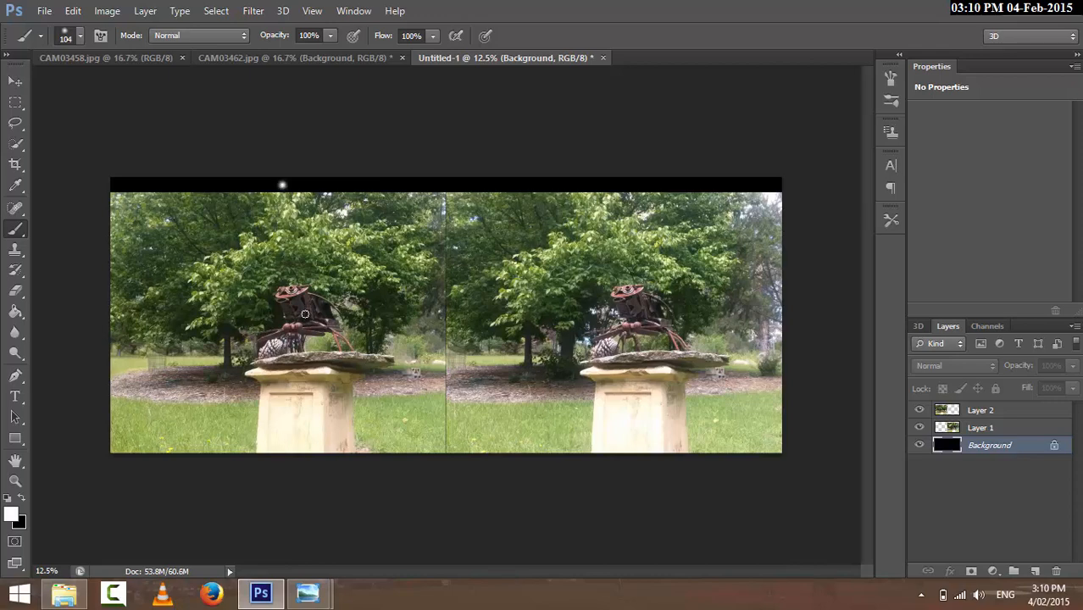
Select a small rectangle around the white guide dot with the Rectangular Marquee.
click(16, 102)
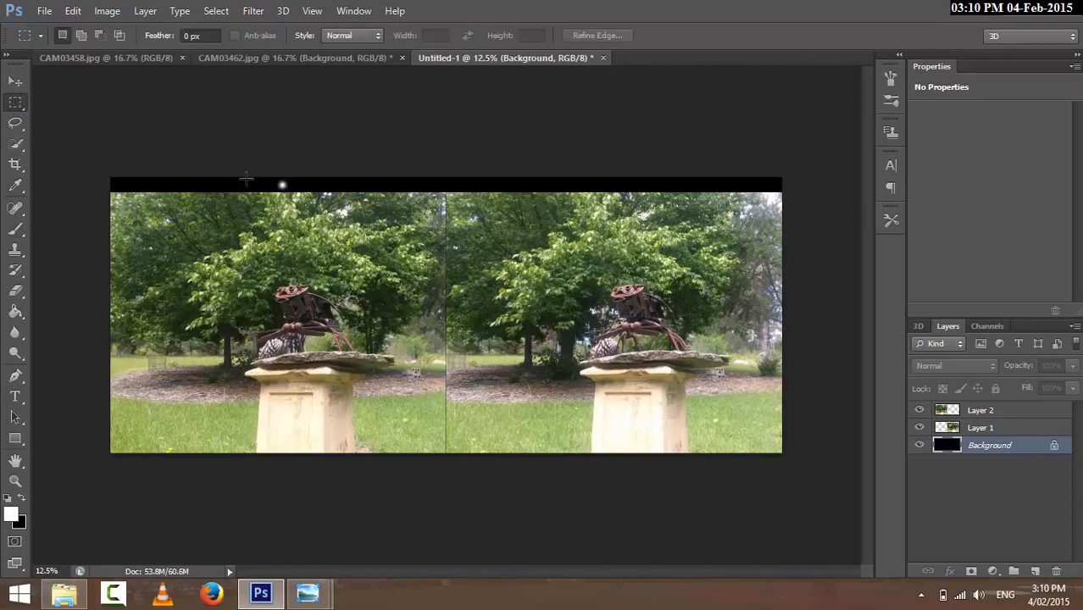
drag(247, 178, 315, 193)
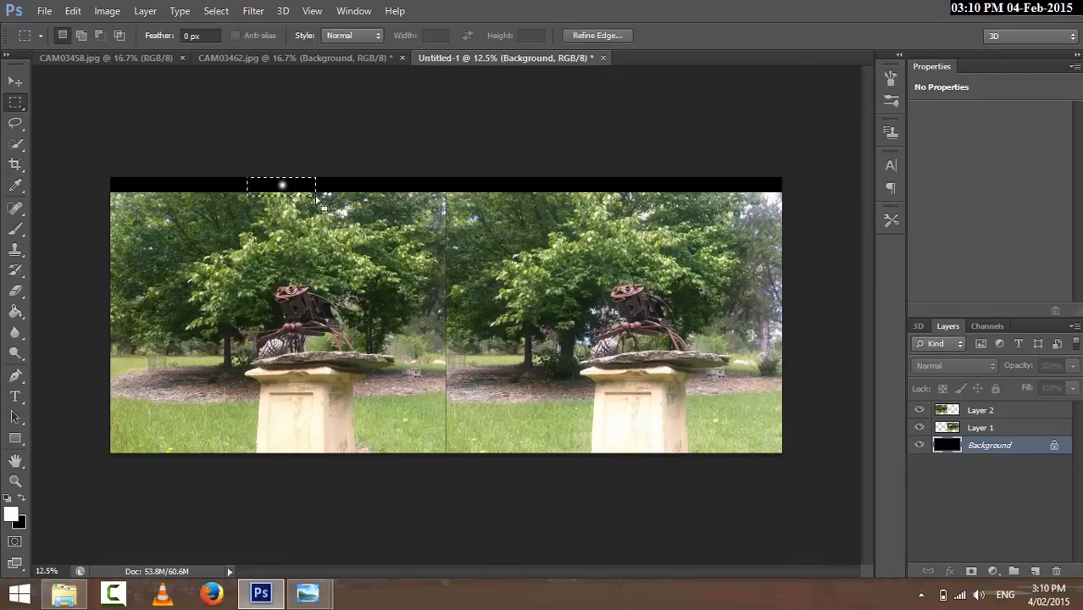